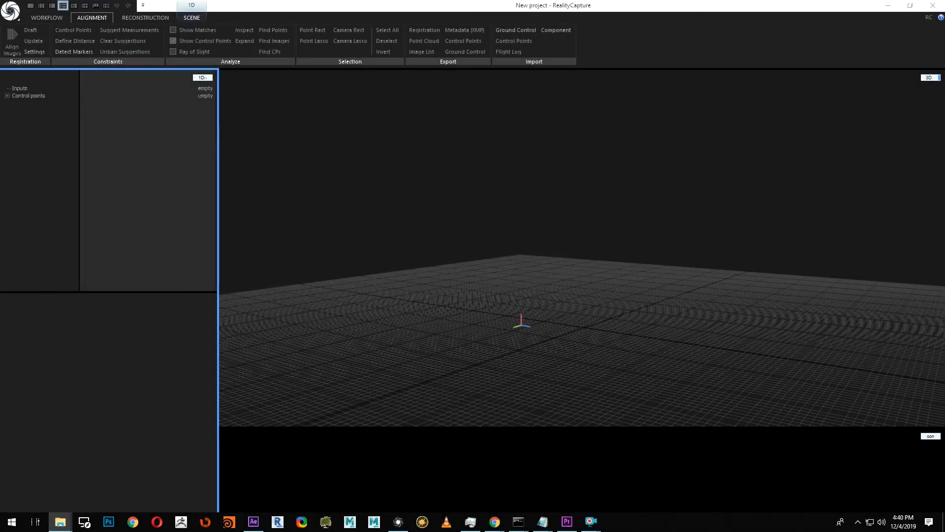
Start a laser scan import using the existing exact scan registration, not georeferenced
click(59, 521)
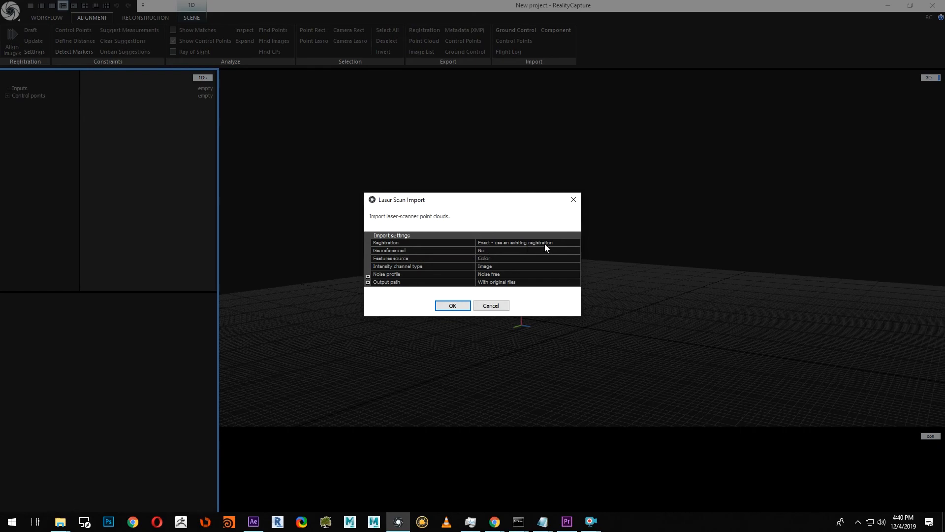
mouse_move(398, 206)
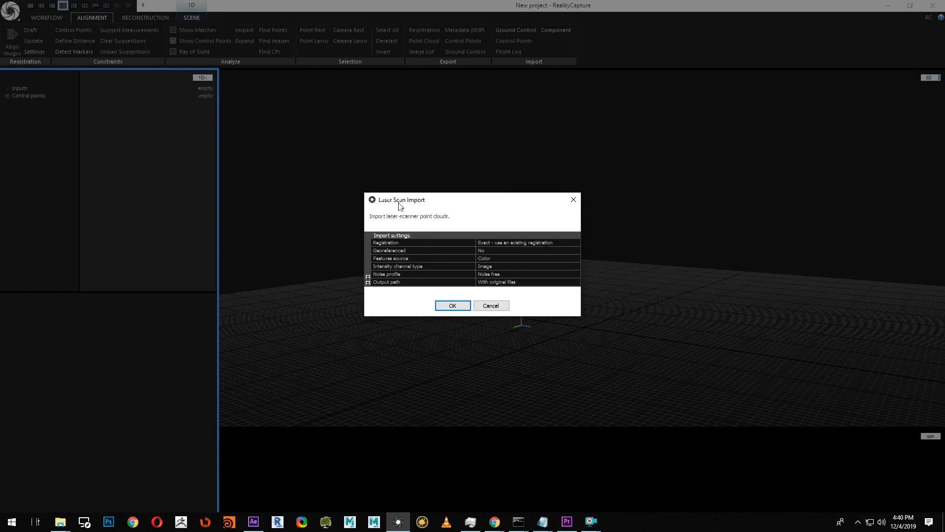
Import the laser scan and browse the 1,323 converted LSP files in Scan\E57
click(452, 306)
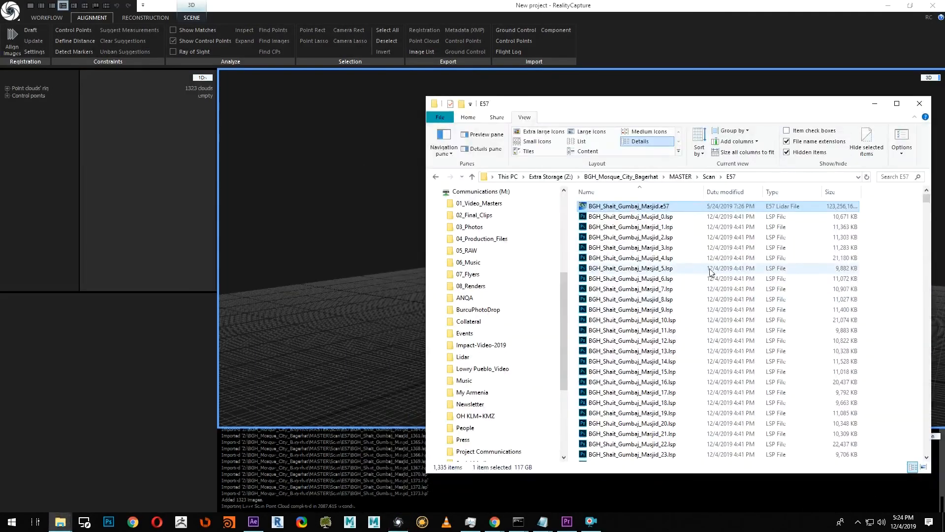
scroll(down, 3)
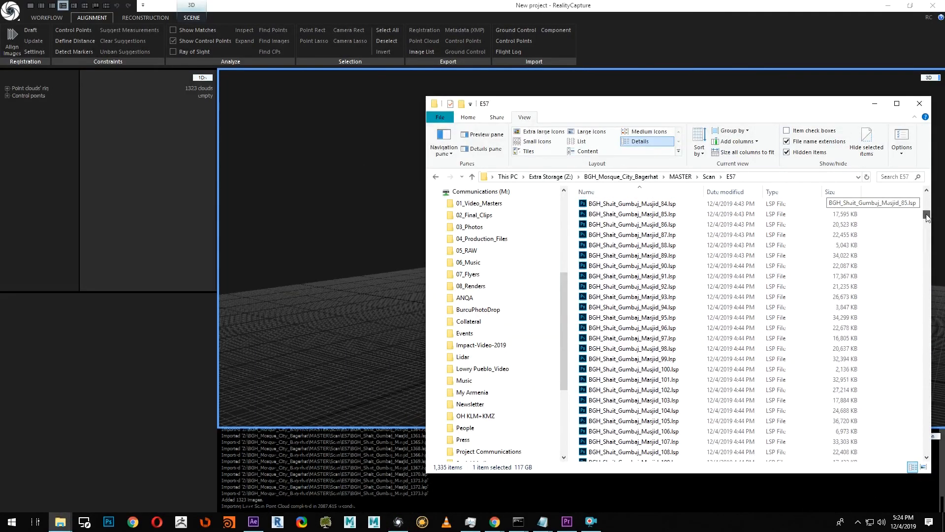
scroll(down, 3)
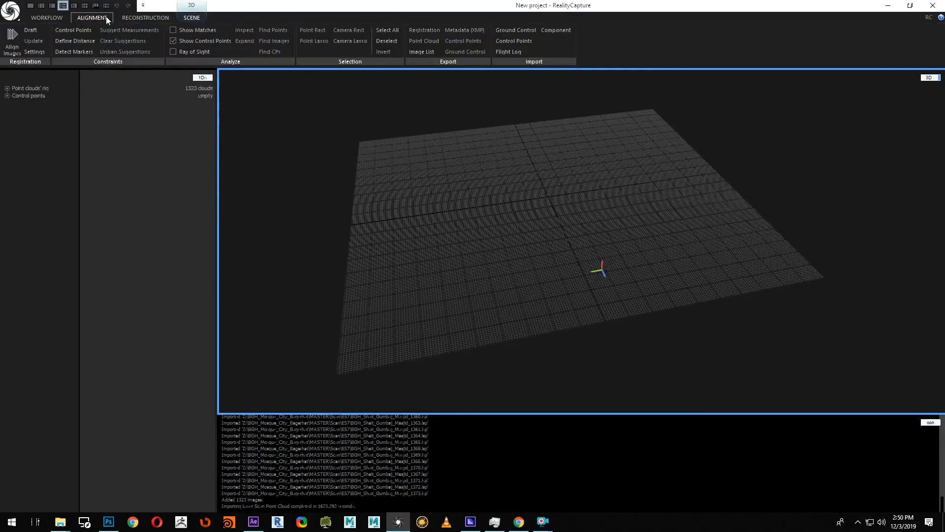
Align the laser scans into Component 0 showing the mosque and trees
click(191, 16)
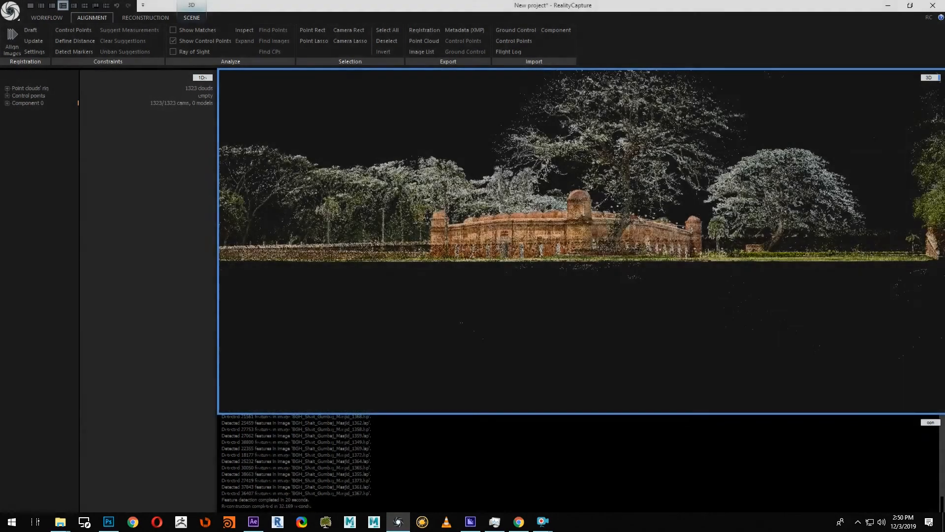
click(145, 18)
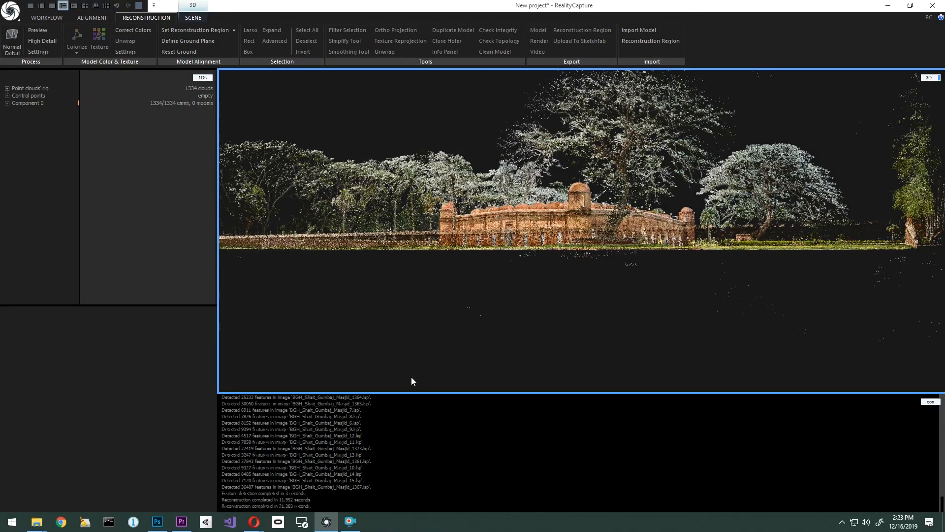
mouse_move(5, 95)
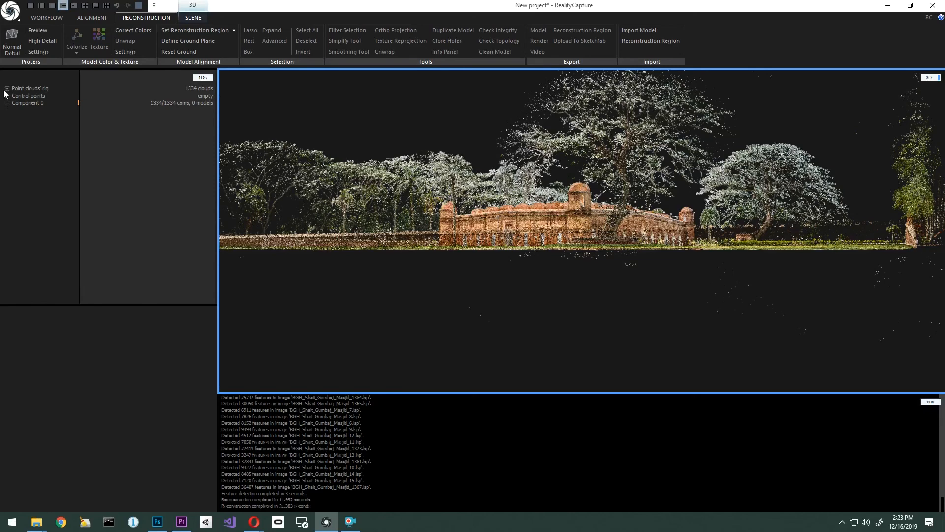
Select all scans and set Lock pose for continue to Yes and Absolute pose to Locked
click(6, 88)
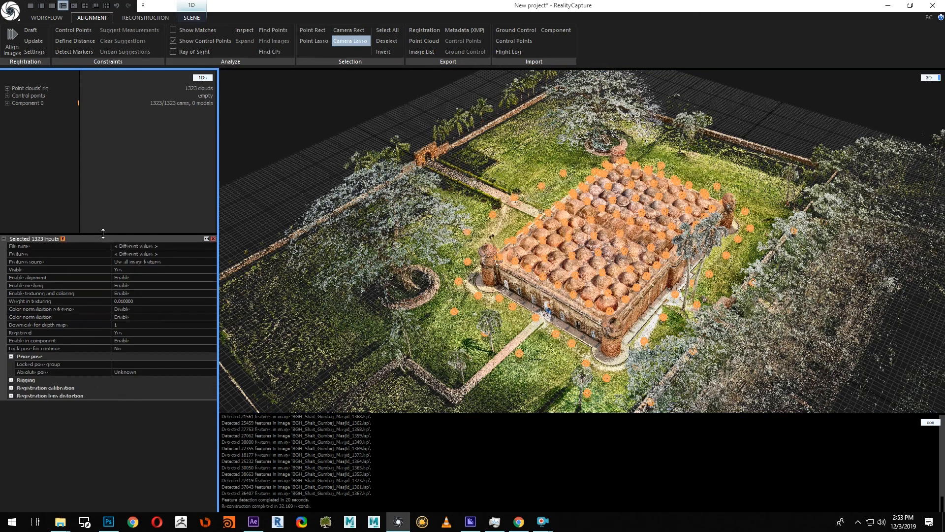
mouse_move(127, 261)
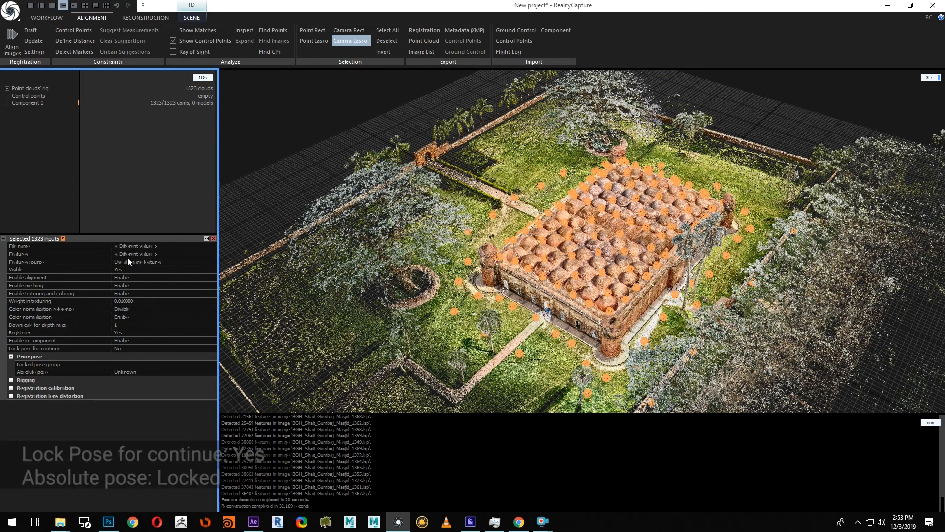
click(58, 349)
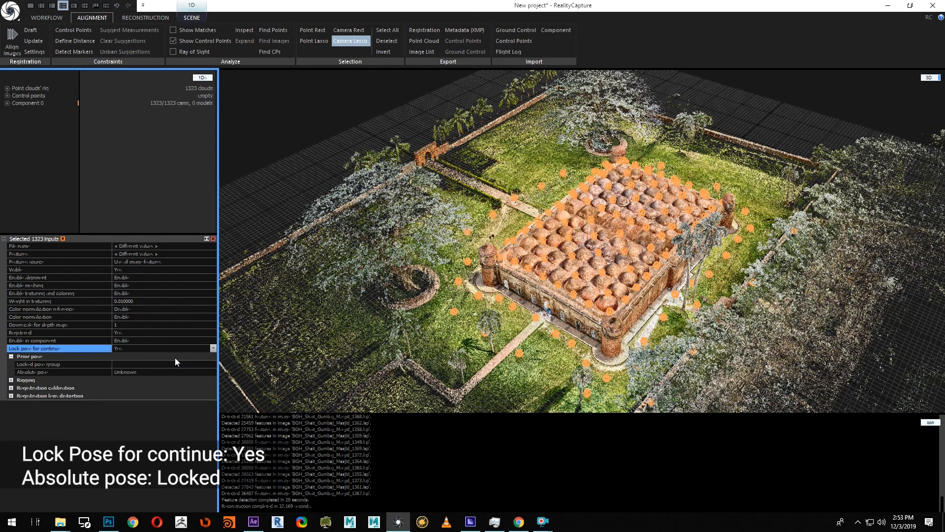
mouse_move(175, 374)
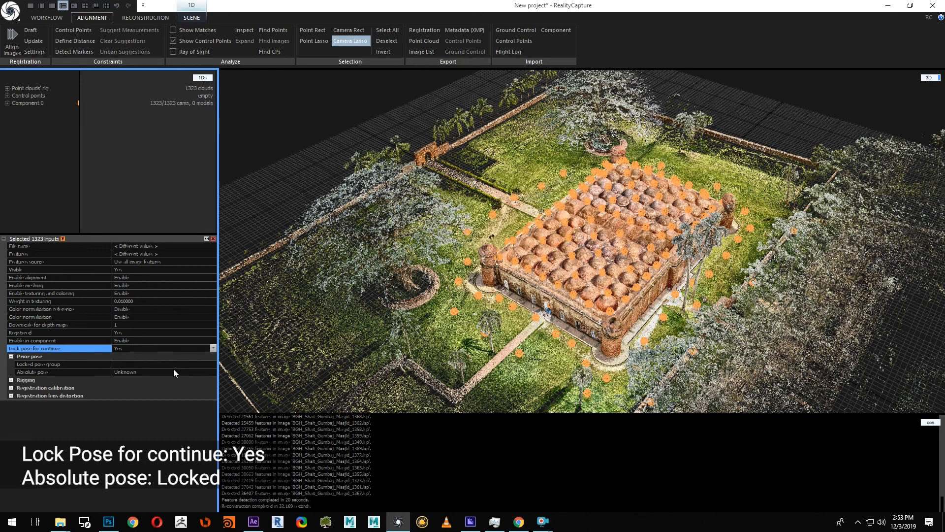
click(212, 372)
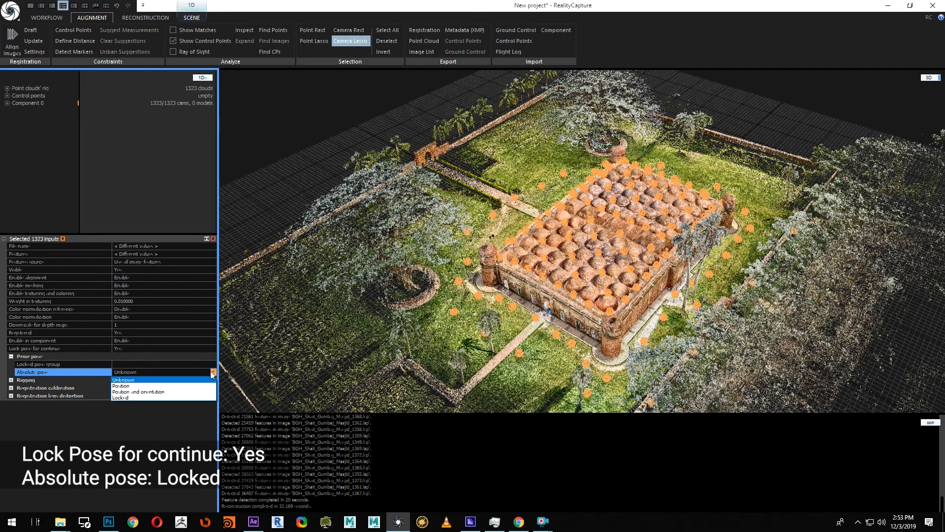
click(123, 388)
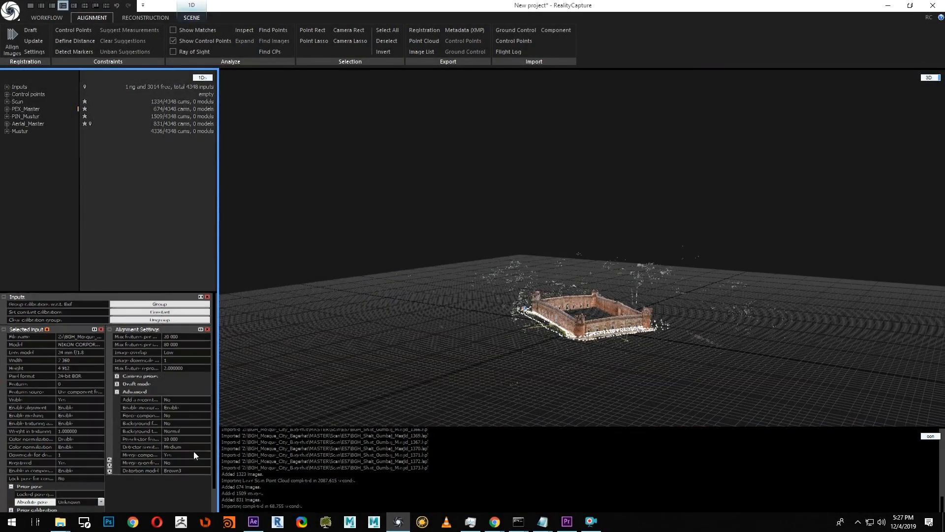
Select all 3,016 photos and set their Absolute pose to Unknown
click(6, 88)
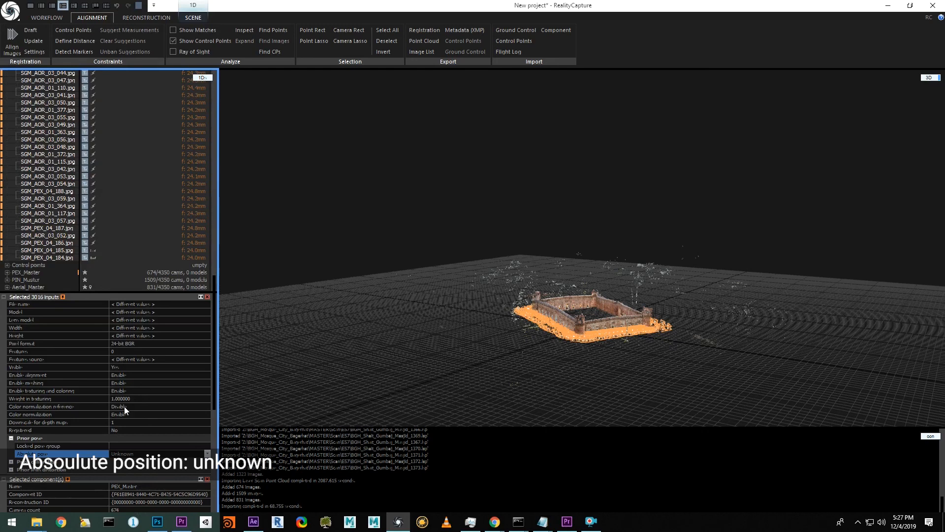
click(60, 453)
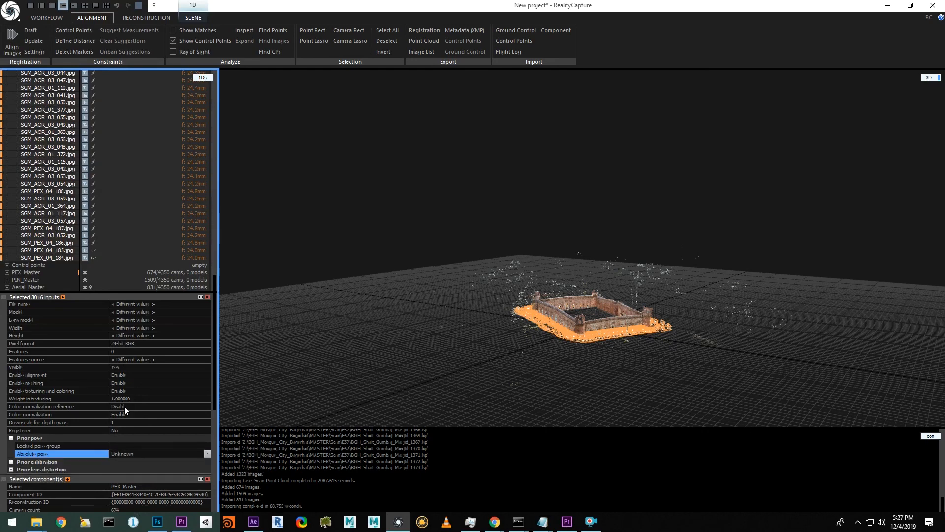
click(34, 52)
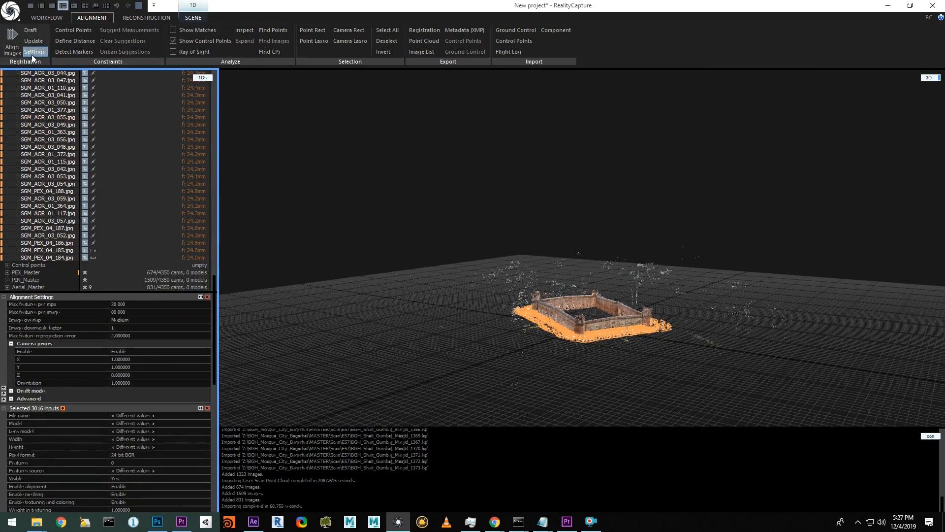
Set Merge components only to Yes under Advanced alignment settings
click(11, 398)
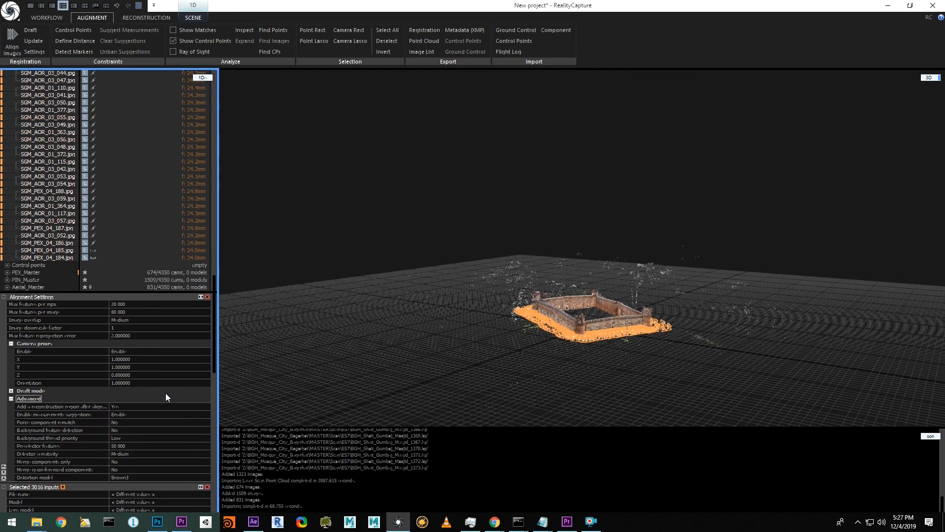
mouse_move(118, 467)
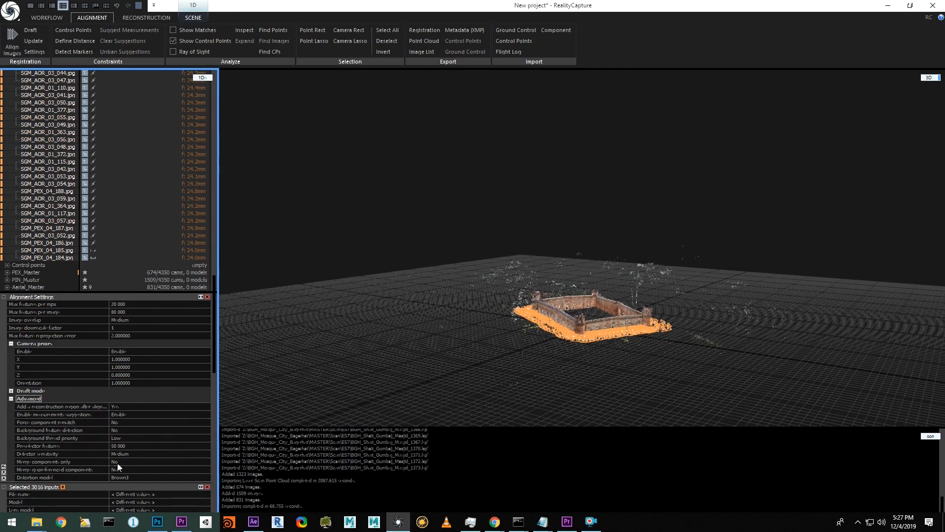
click(160, 461)
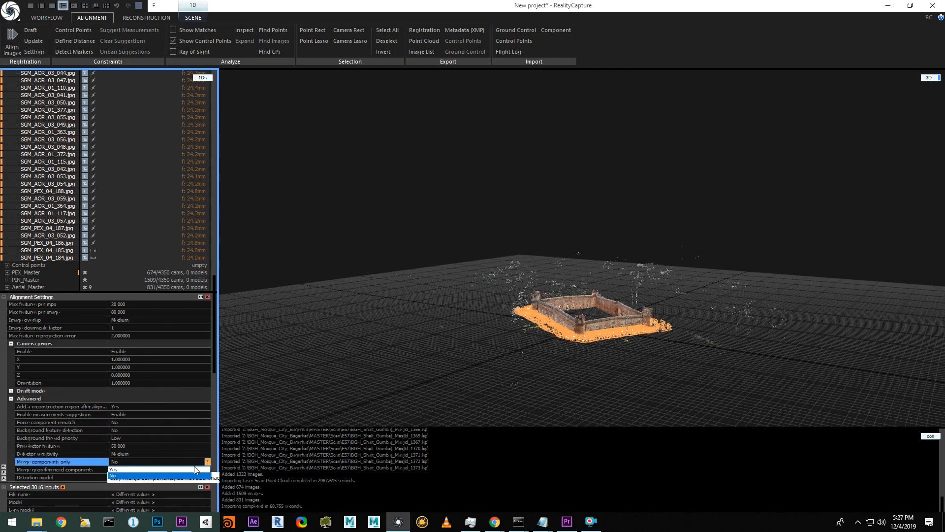
click(115, 470)
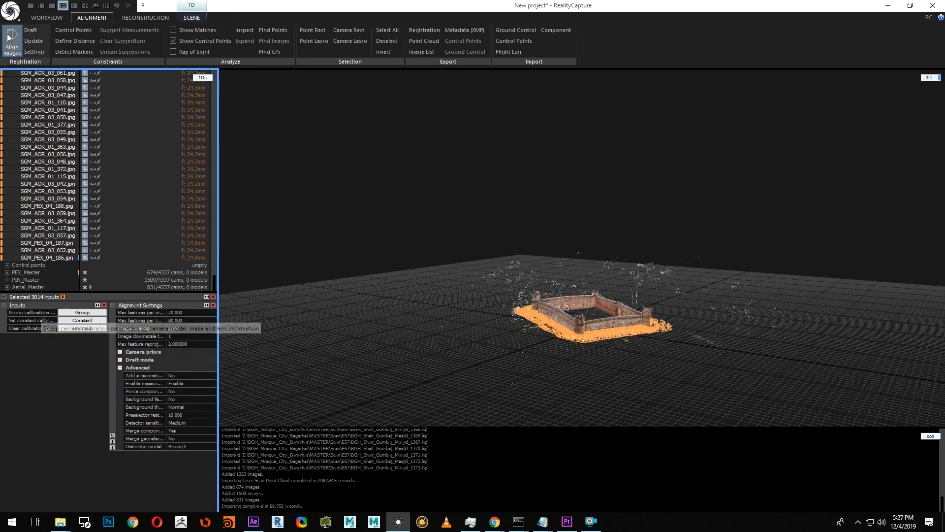
Align images to merge scans and photos, and name the component 'Master'
click(11, 41)
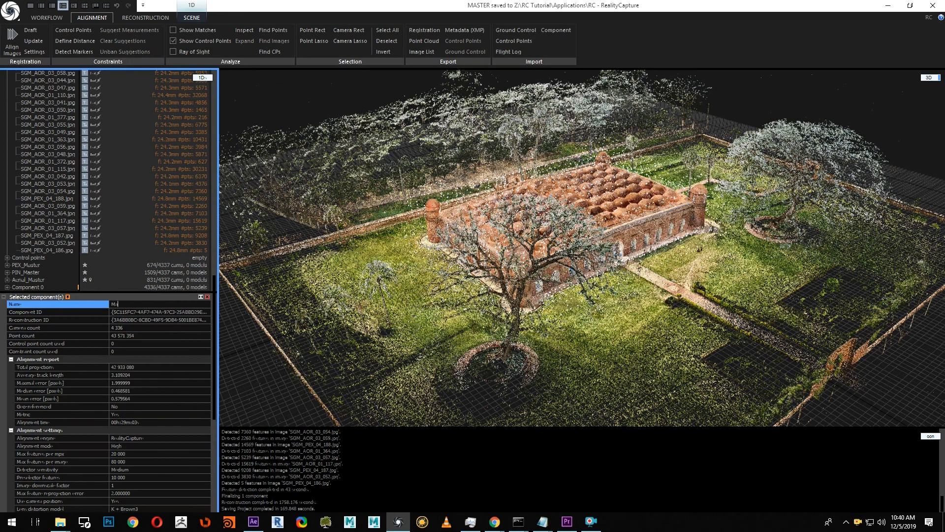
text(Master)
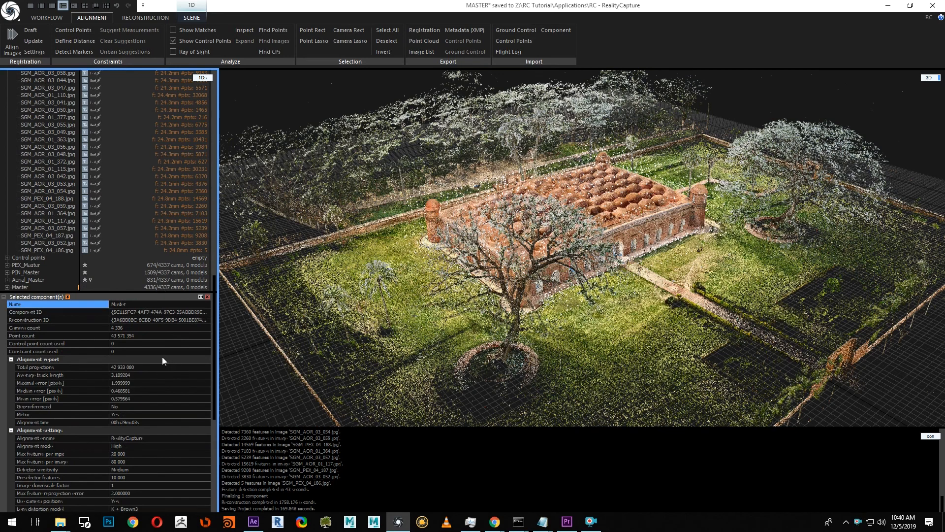